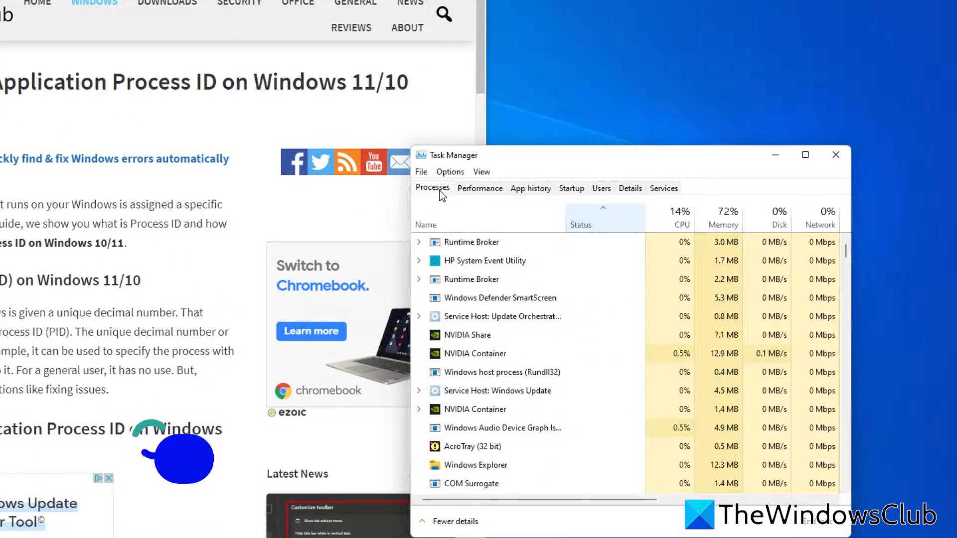
mouse_move(618, 245)
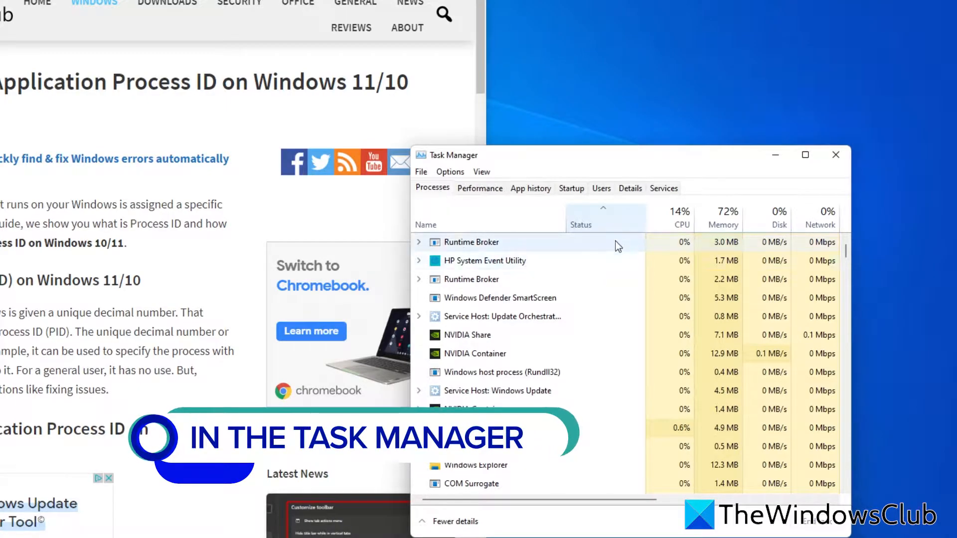
- Add the PID column to Task Manager's process list via the column header menu
right_click(580, 224)
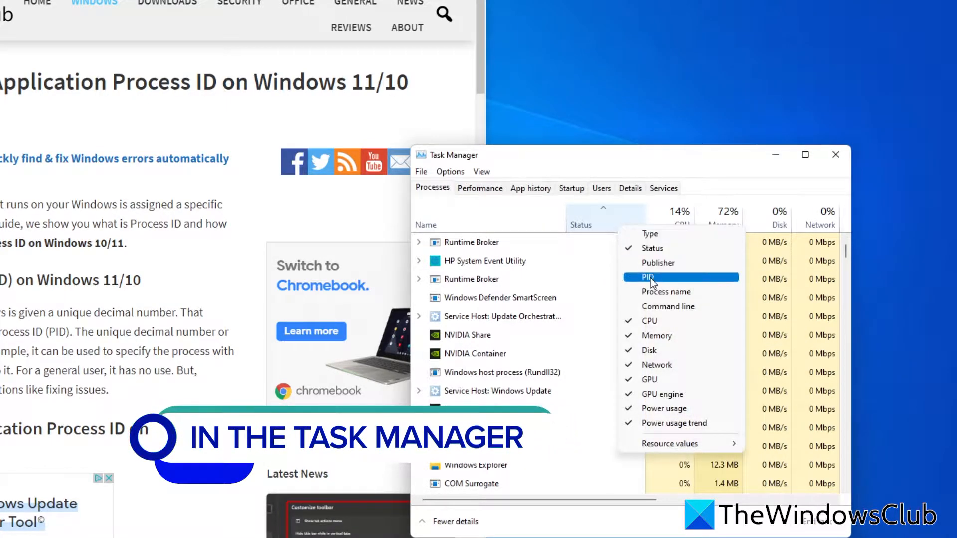
click(649, 276)
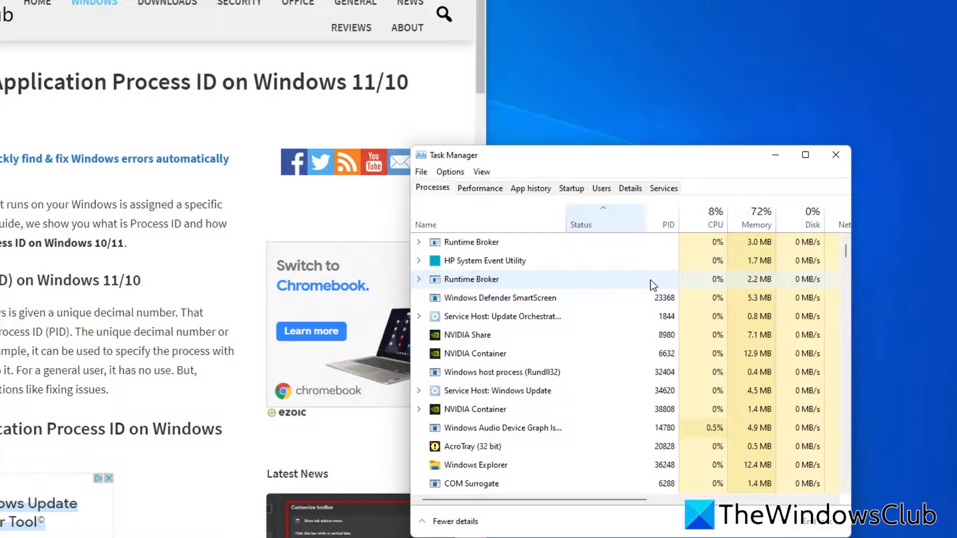
mouse_move(671, 425)
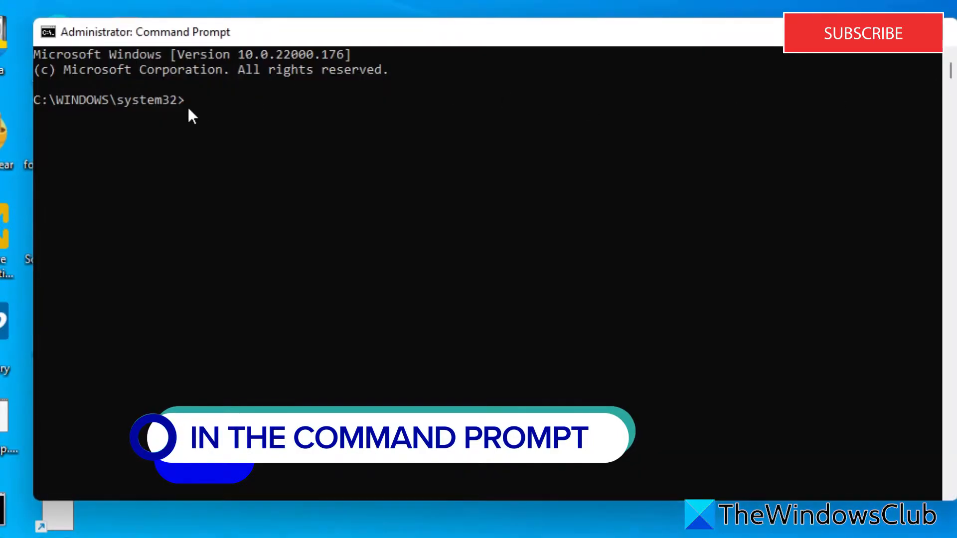
- Run tasklist to list every running process with its PID
text(TAS)
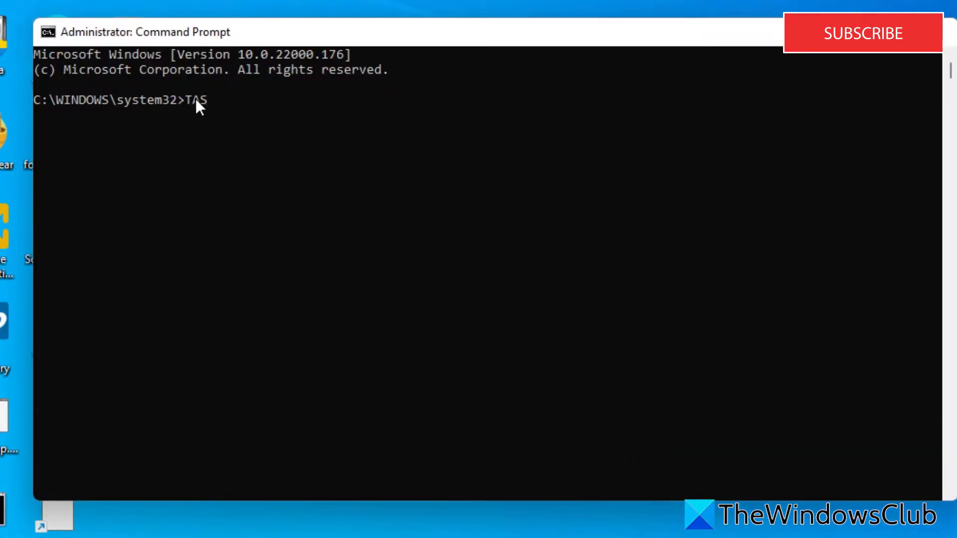
text(KLIST)
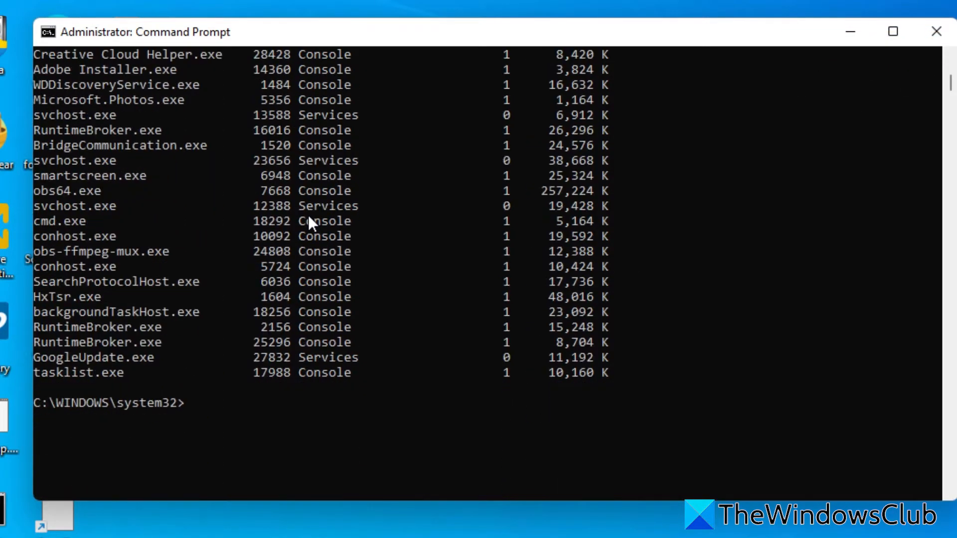
scroll(up, 3)
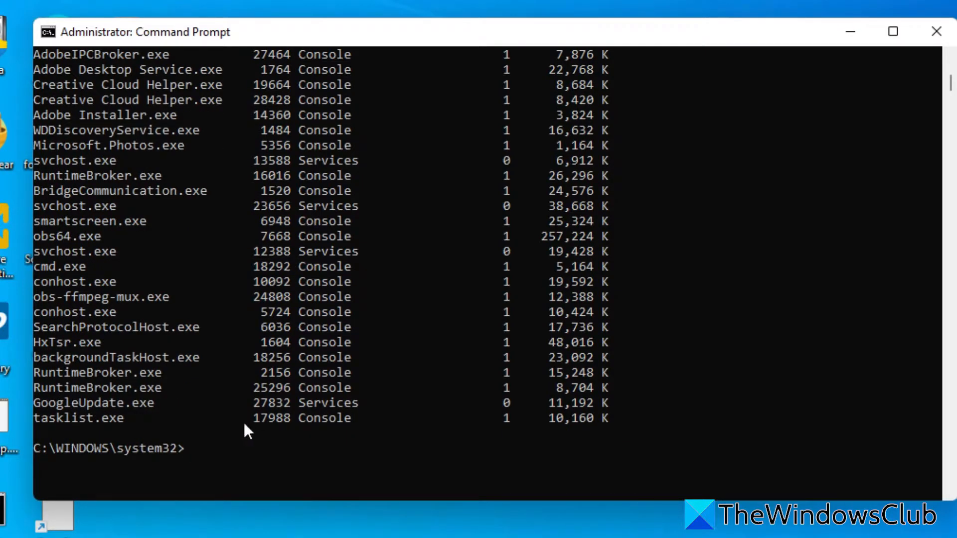
- Run tasklist /apps to list running apps with their PIDs and package names
text(t)
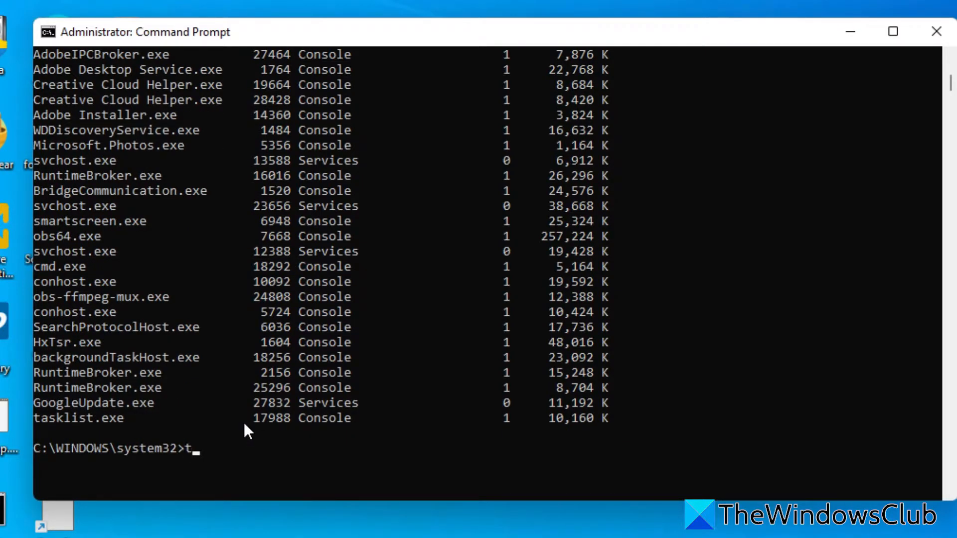
text(ask)
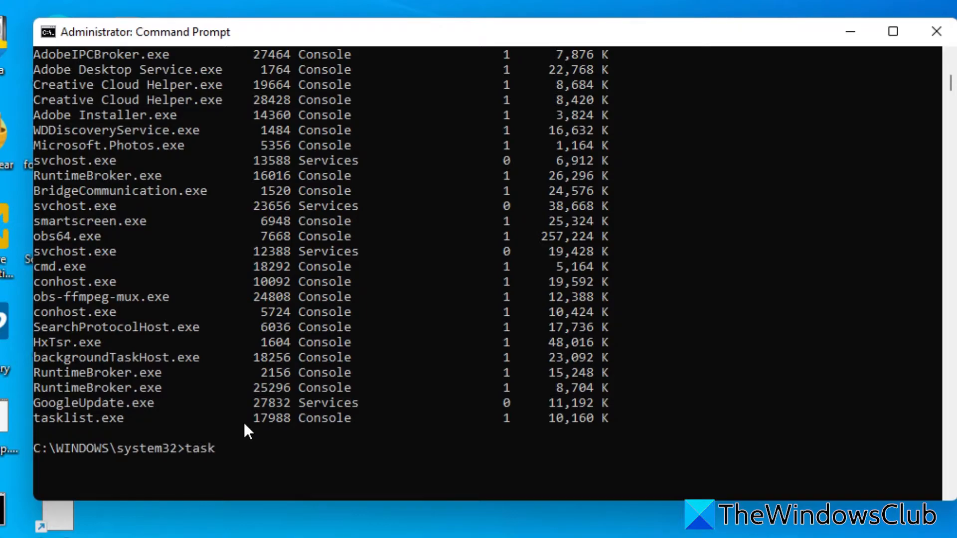
text(list)
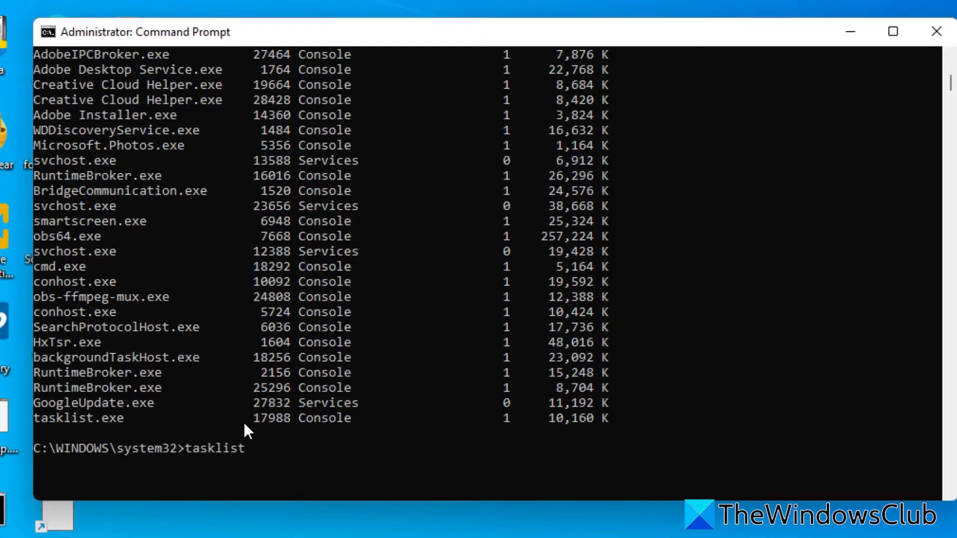
text(/)
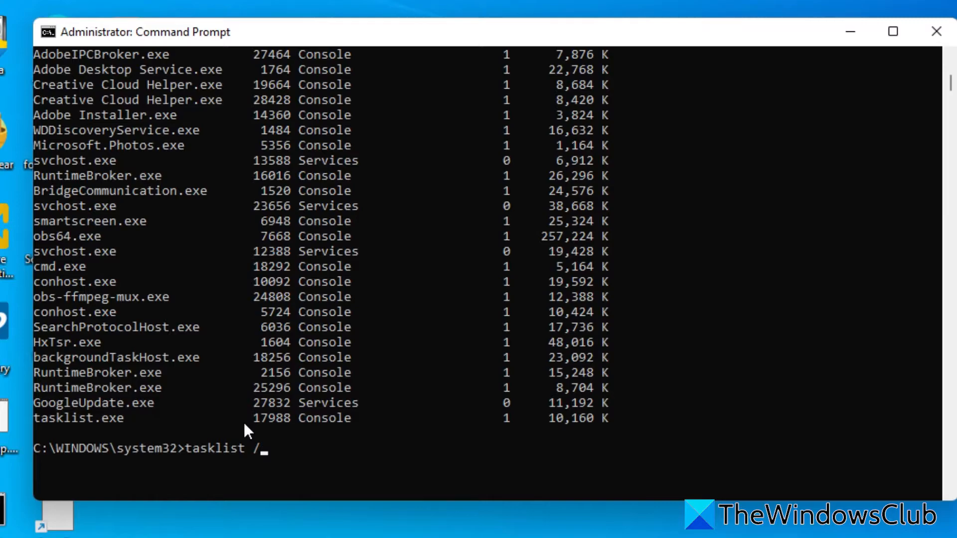
key(Return)
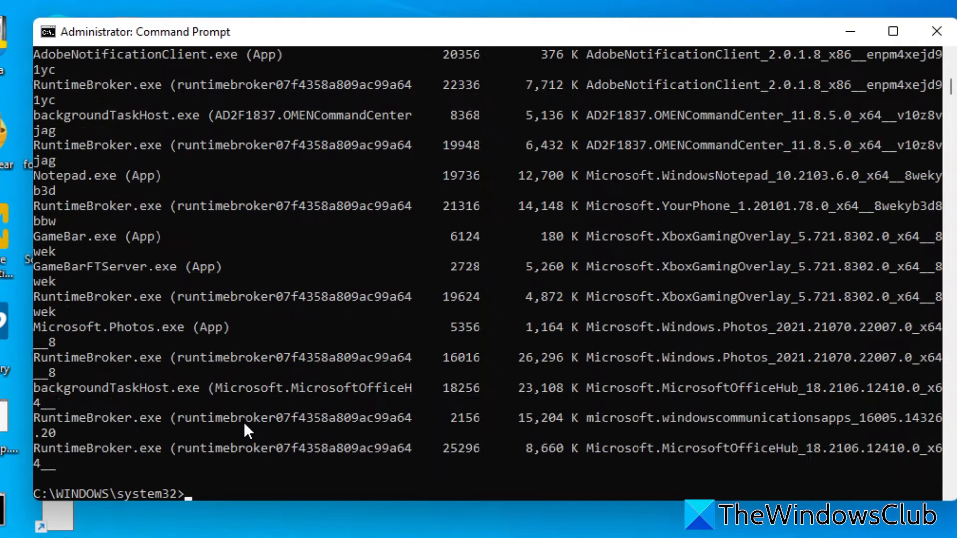
scroll(up, 3)
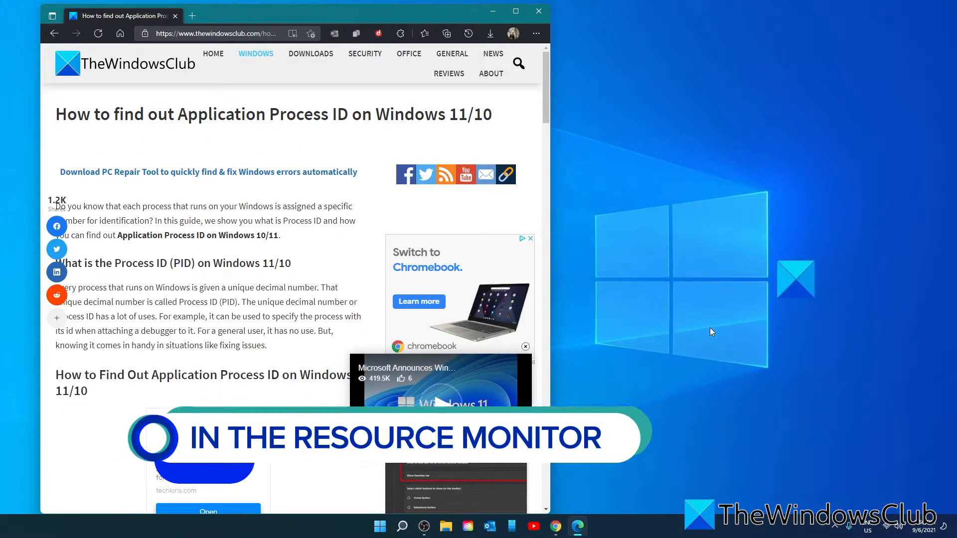
- Search Windows Start for resmon so the Resource Monitor run command is the best match
click(400, 526)
text(resmon)
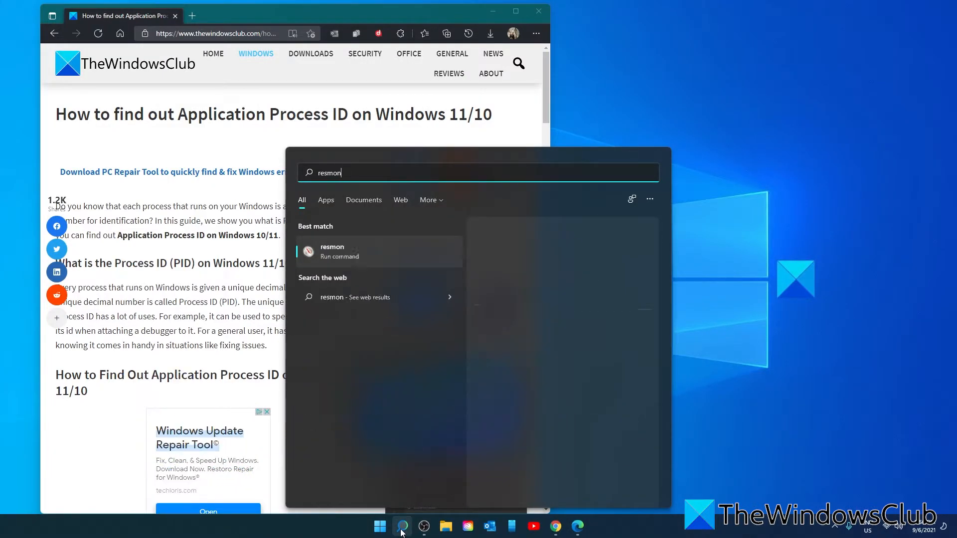
click(379, 251)
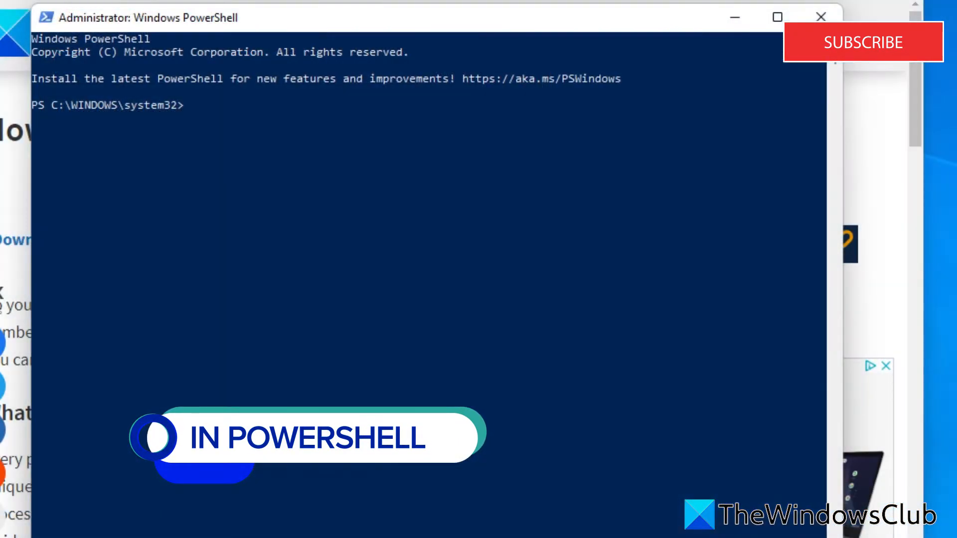
- Run get-process in PowerShell to list running processes with their IDs
text(get)
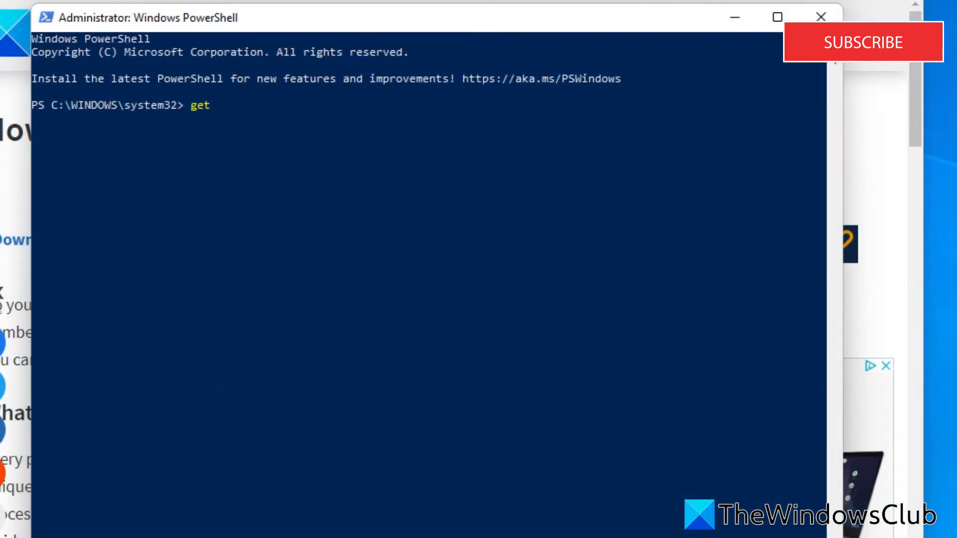
text(-proc)
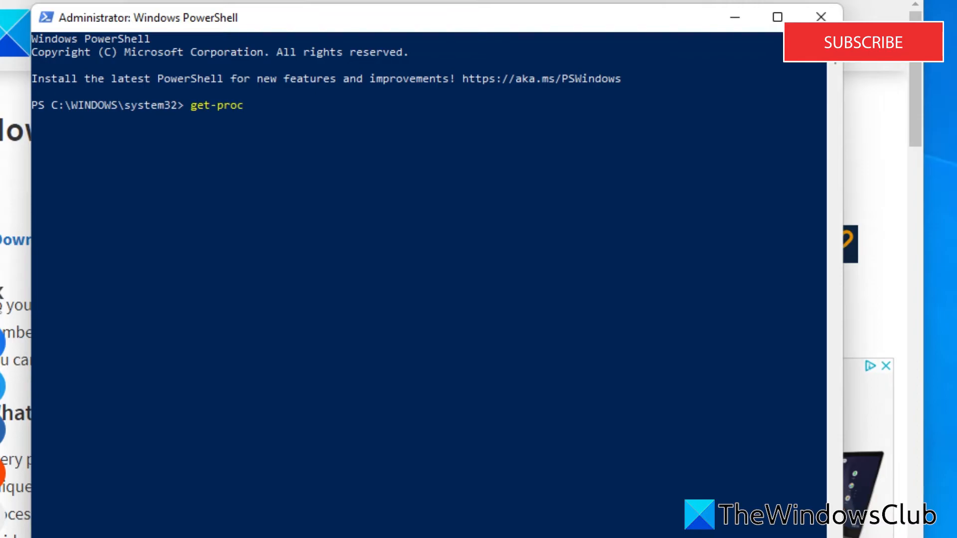
text(ess)
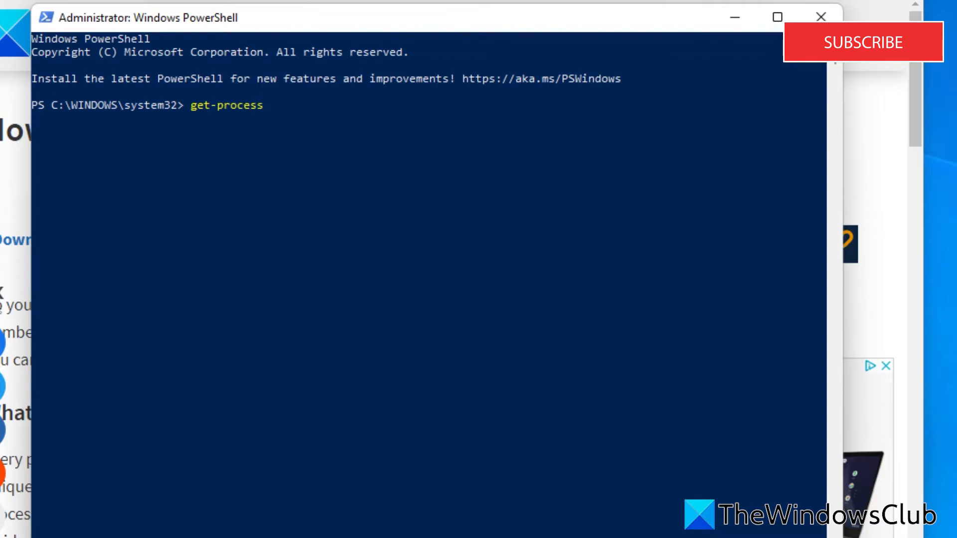
key(Return)
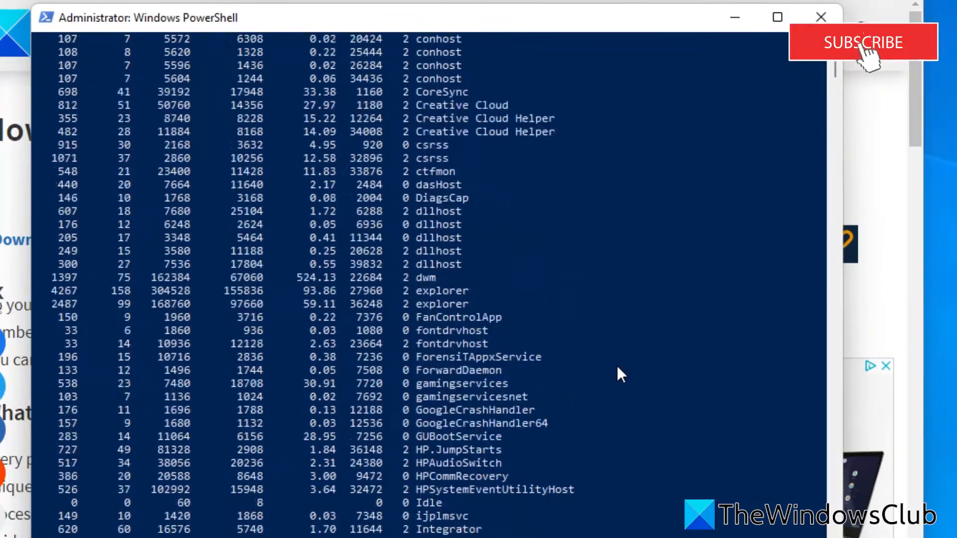
scroll(up, 3)
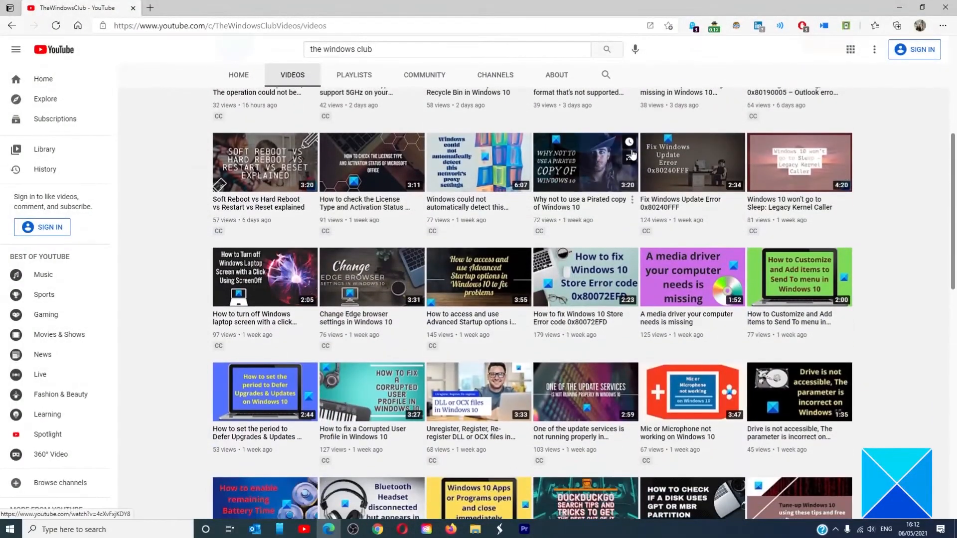
scroll(down, 3)
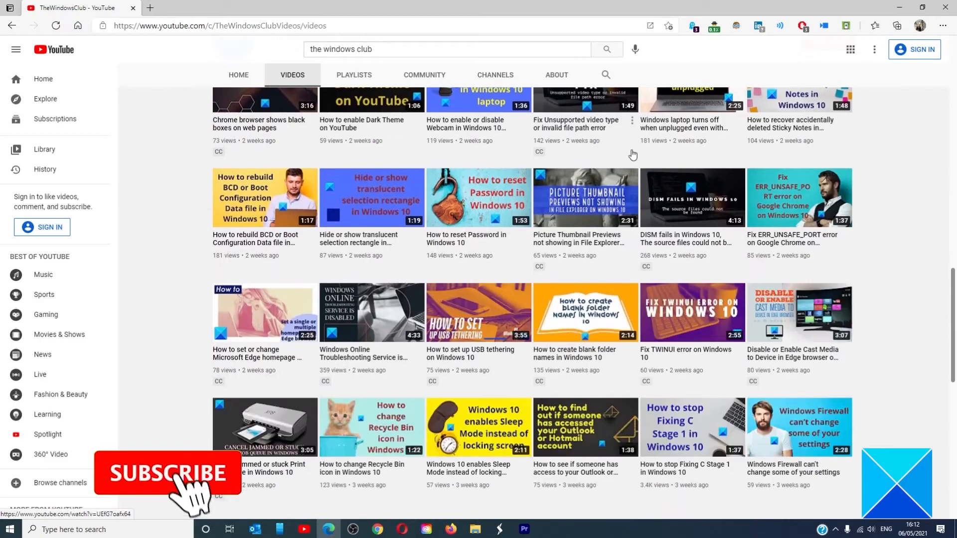